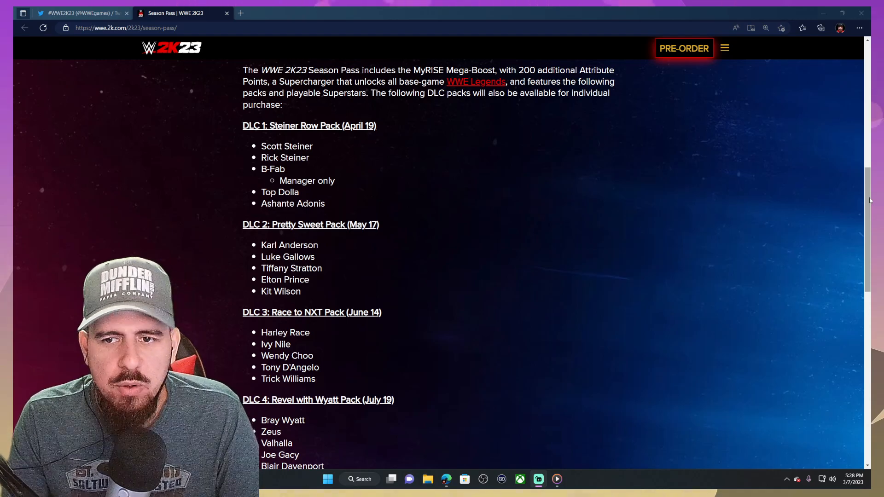
- Scroll the Season Pass page down until the DLC 5 heading appears below the Revel with Wyatt list
scroll("down", 3)
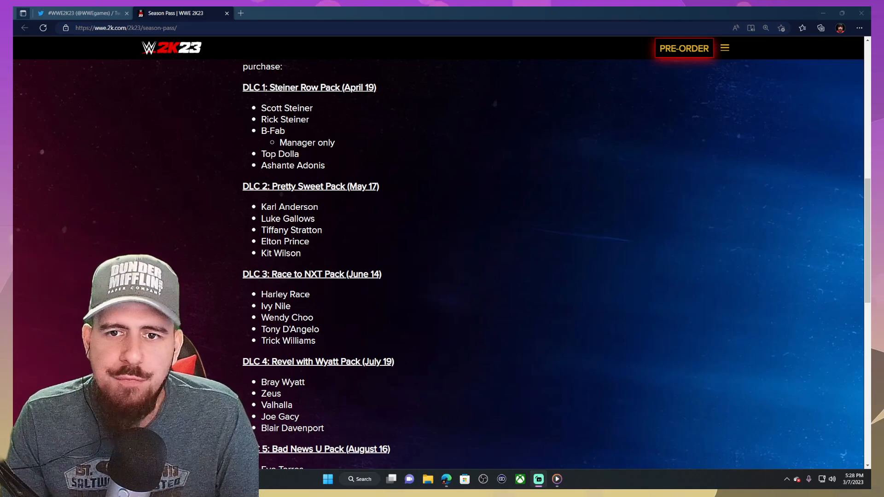
- Increase the page zoom from the Edge Settings and more menu to enlarge the pack lists
left_click(859, 27)
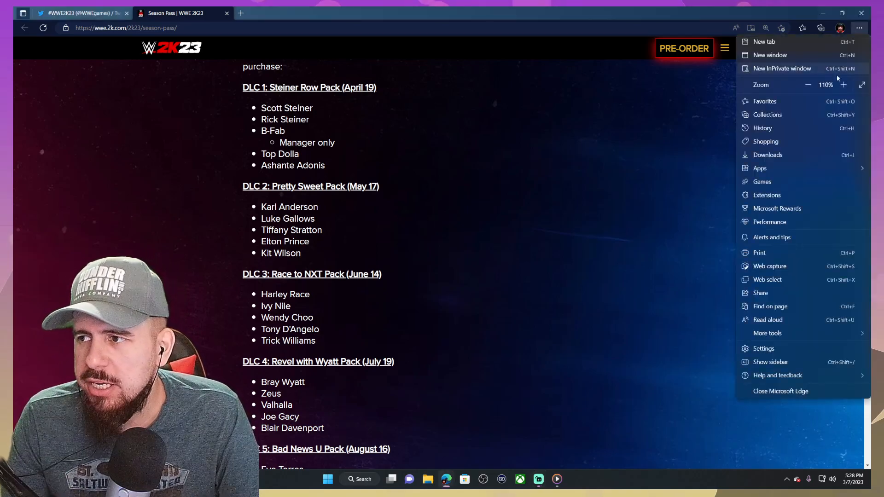
left_click(843, 85)
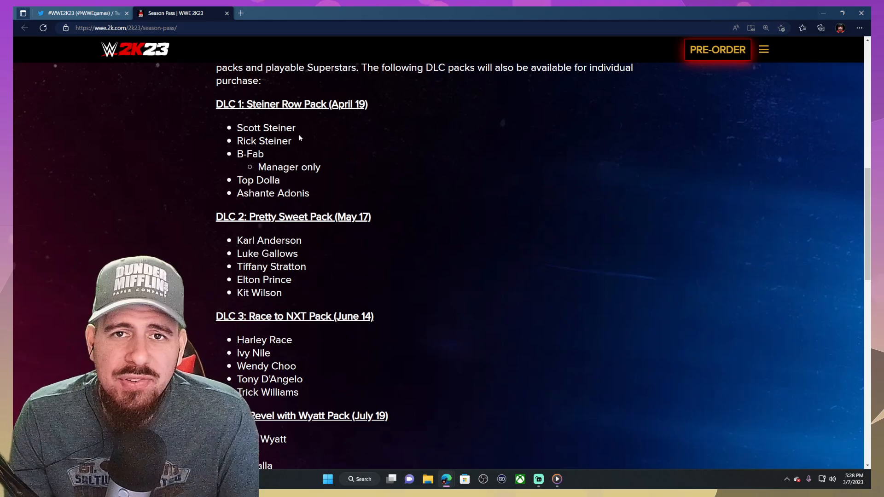
left_click_drag(237, 127, 292, 141)
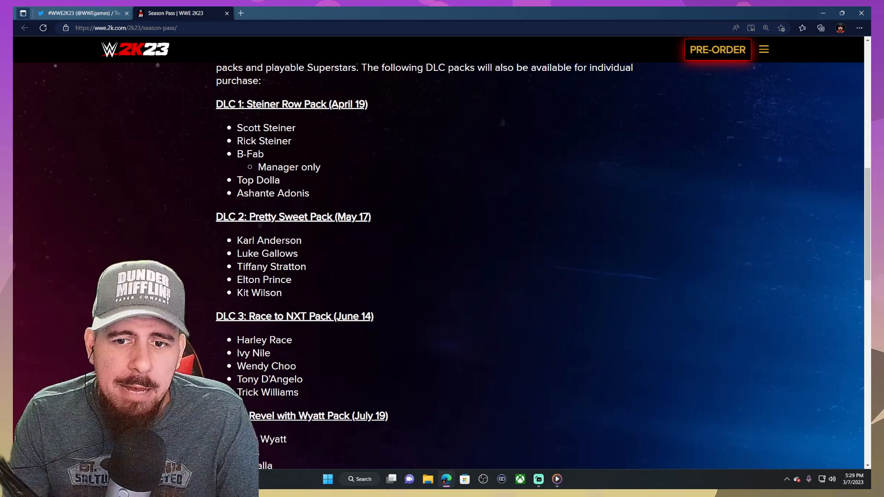
left_click_drag(237, 180, 287, 193)
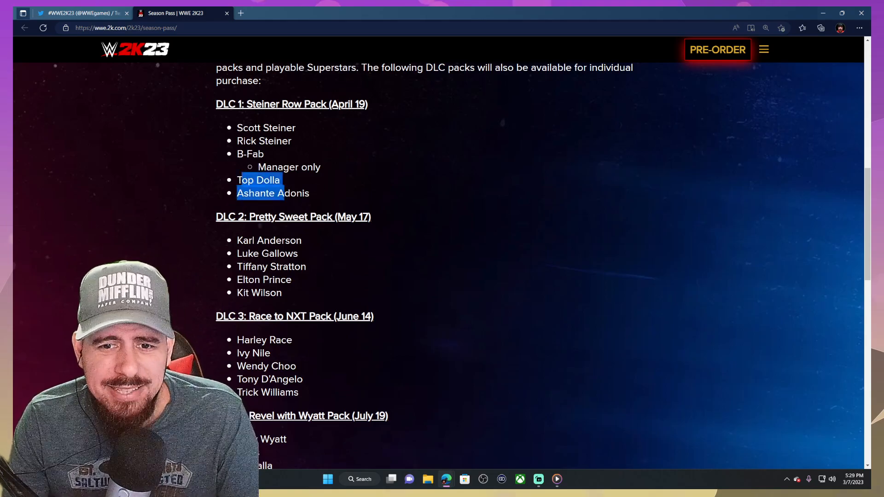
left_click(490, 215)
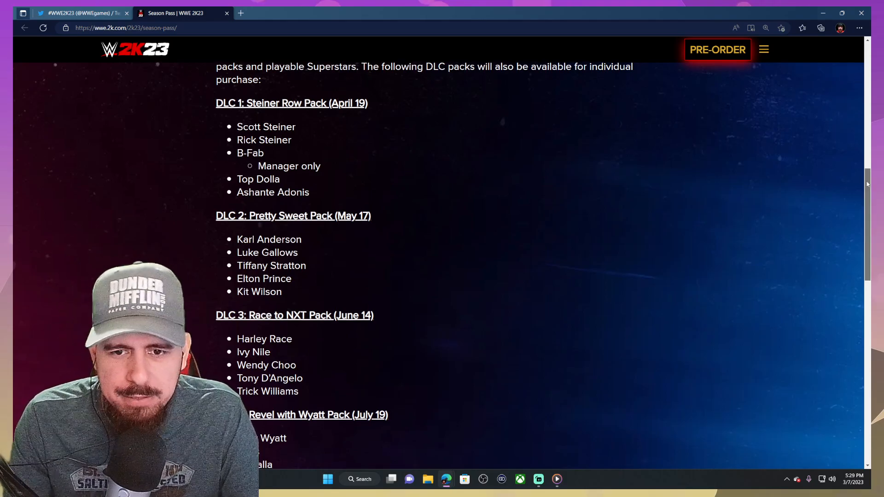
- Scroll down the page toward the DLC 5: Bad News U Pack heading
scroll("down", 3)
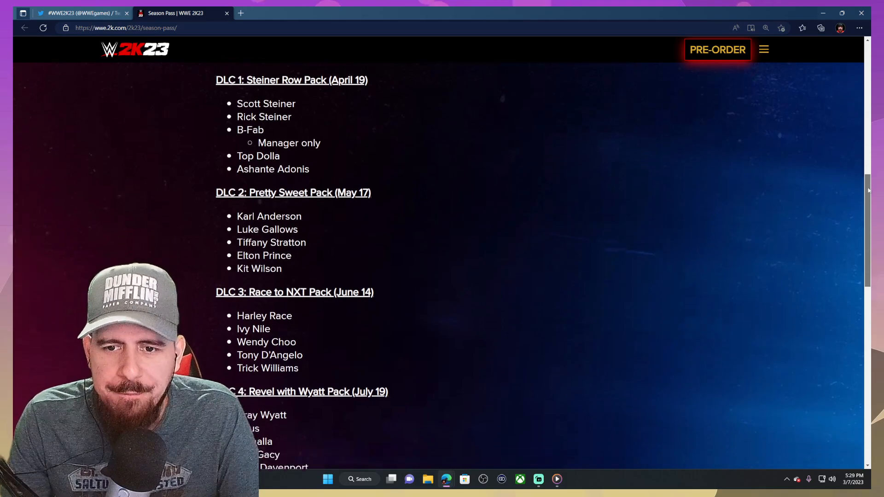
scroll("down", 3)
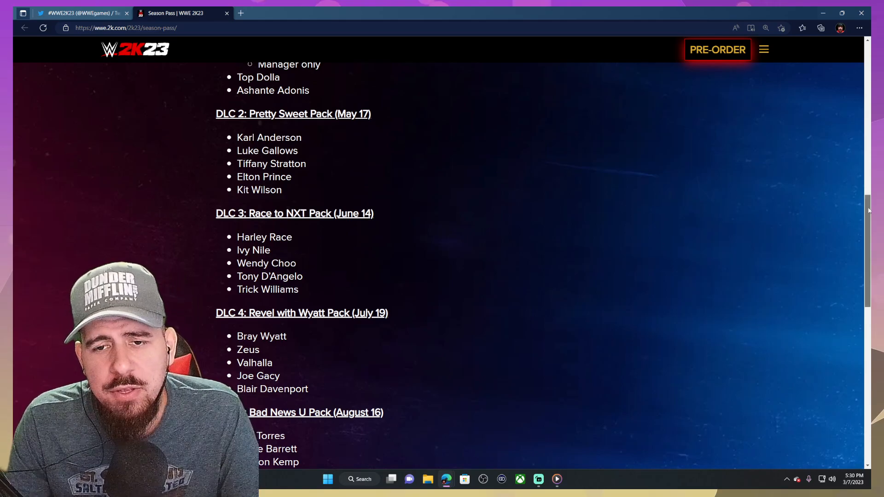
scroll("down", 3)
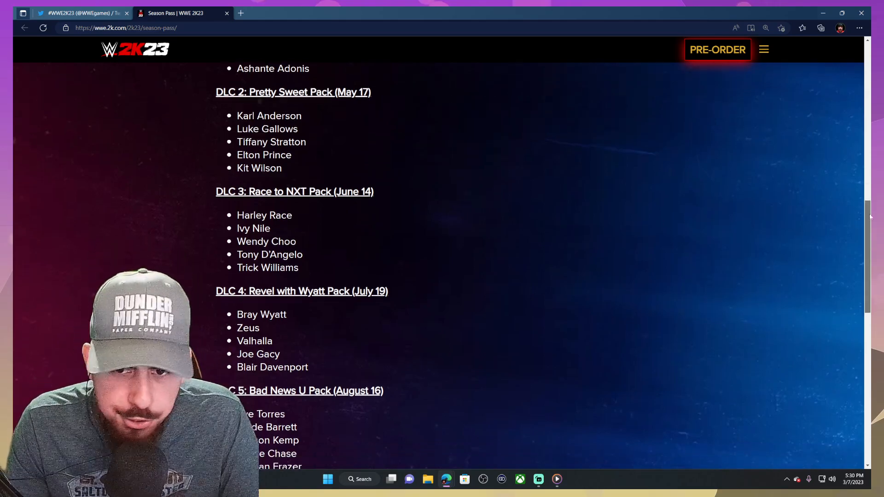
scroll("down", 3)
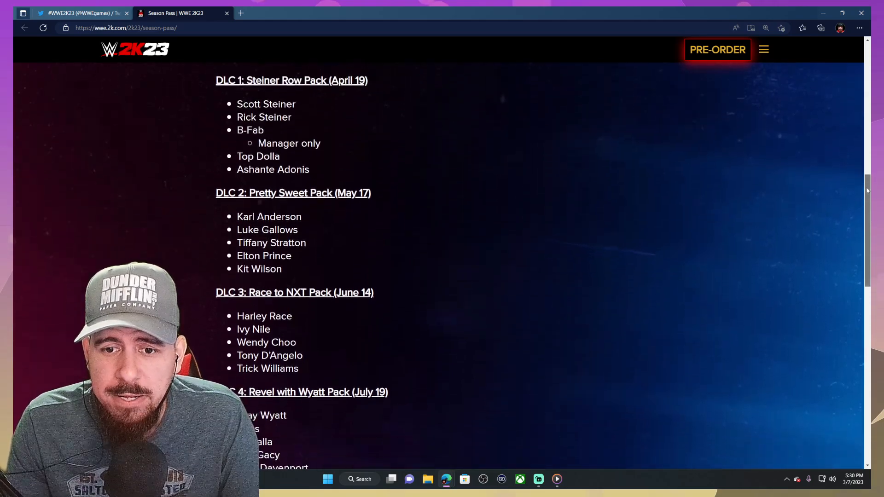
- Settle the view on the full Bad News U Pack roster and the closing more-content note
scroll("down", 3)
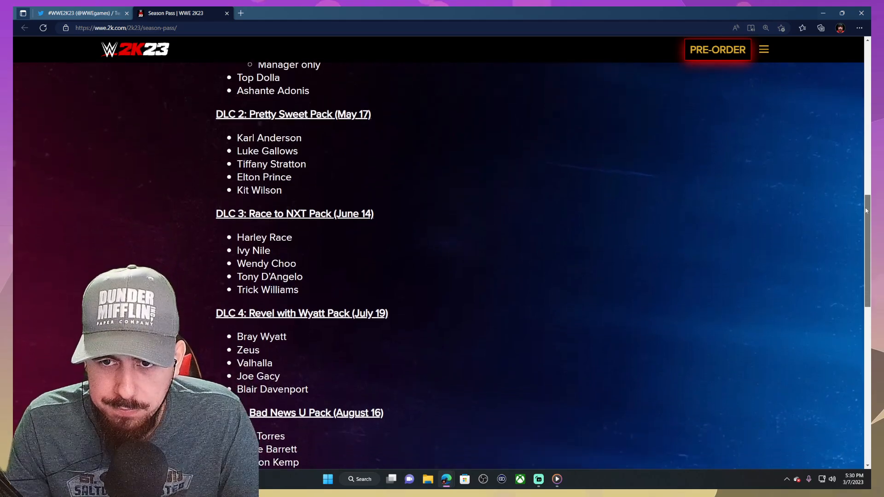
scroll("up", 3)
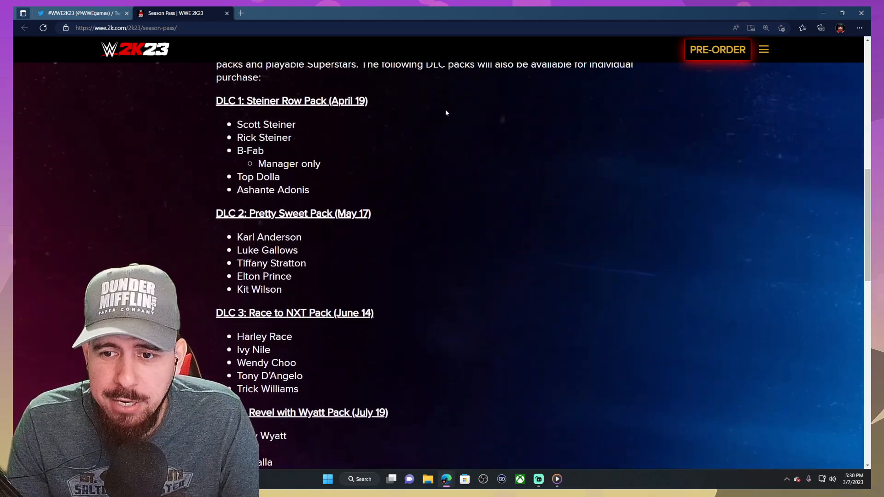
scroll("down", 3)
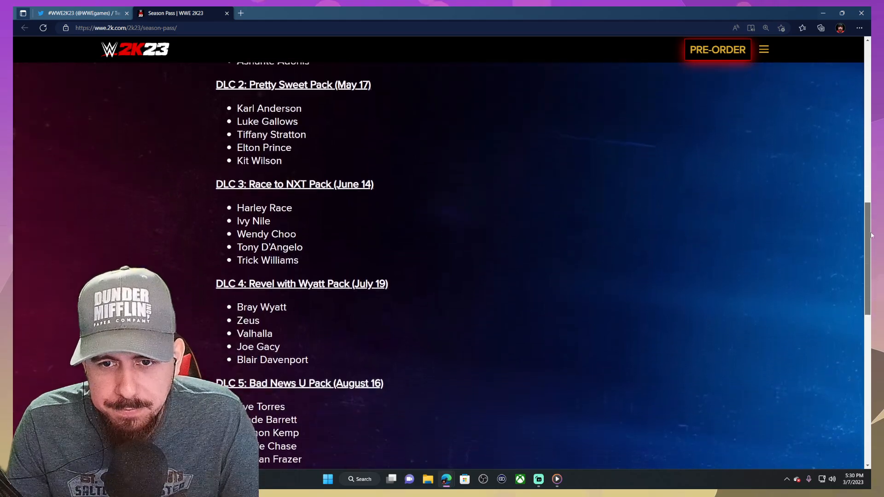
scroll("down", 3)
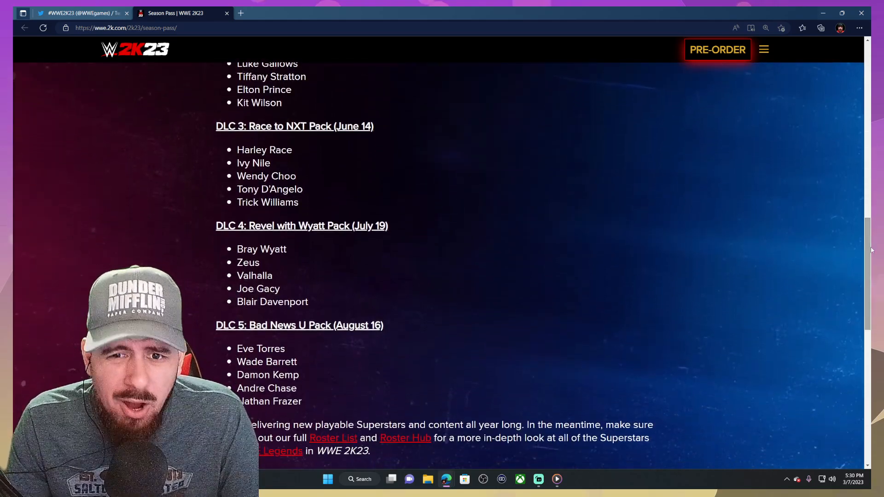
mouse_move(412, 256)
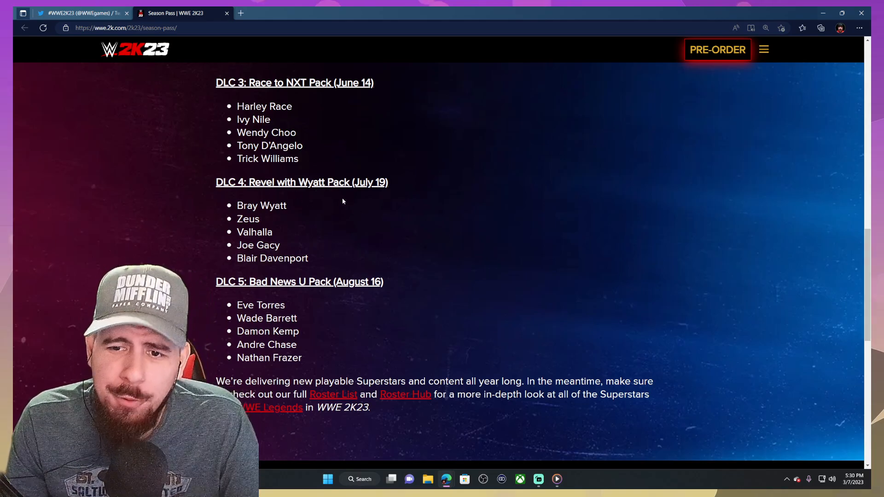
mouse_move(303, 206)
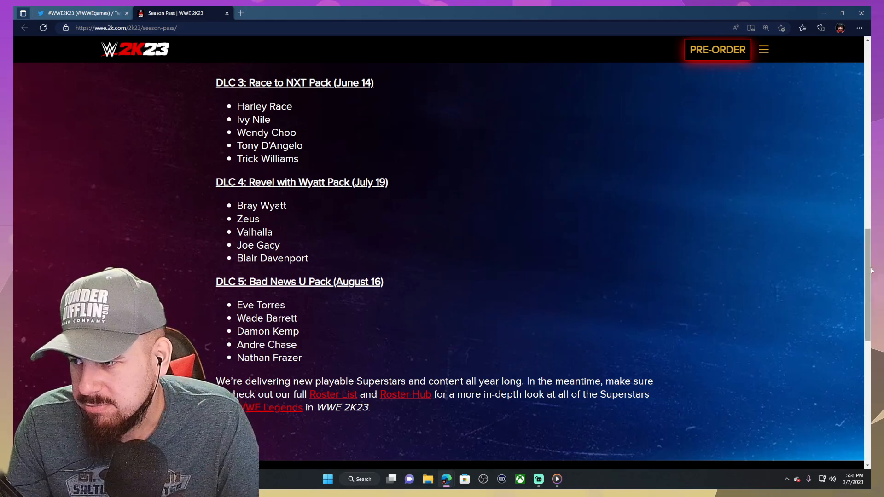
- Scroll back to the WWE 2K23 SEASON PASS heading, 24-Superstar intro and DLC 1–2 lists
scroll("up", 3)
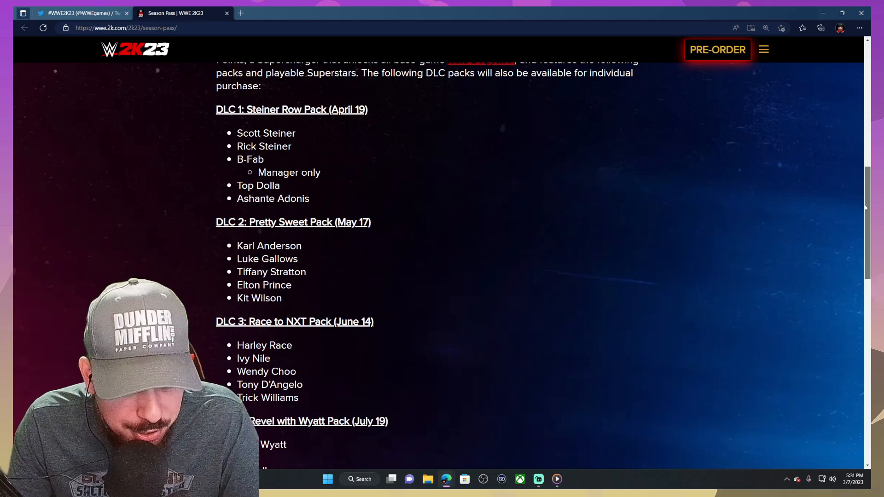
scroll("down", 3)
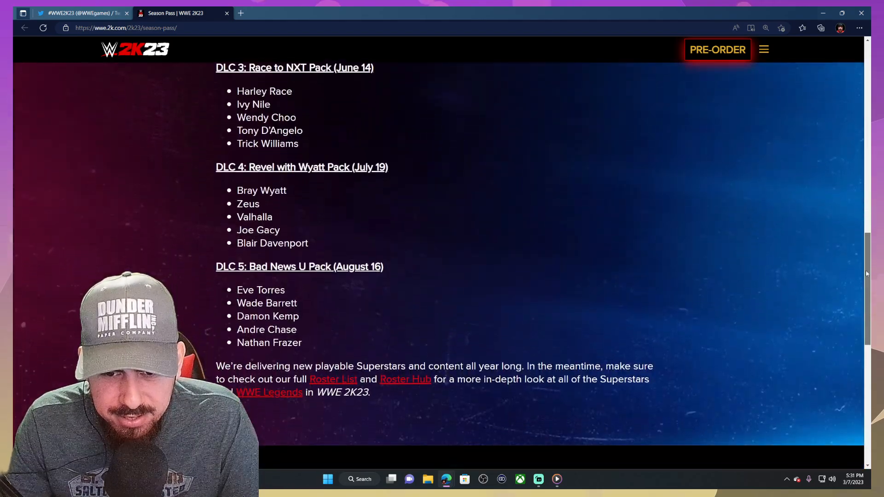
scroll("down", 3)
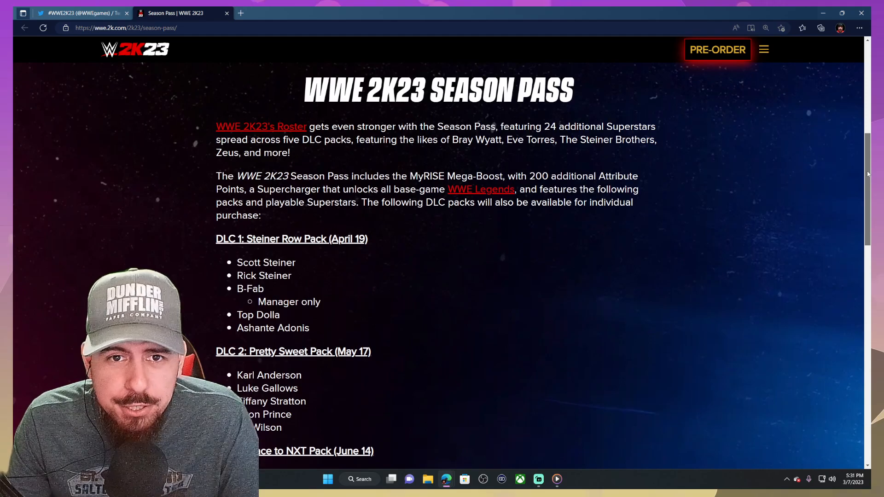
- Scroll down past the intro to the DLC 2–4 lists with the DLC 5 heading below
scroll("down", 3)
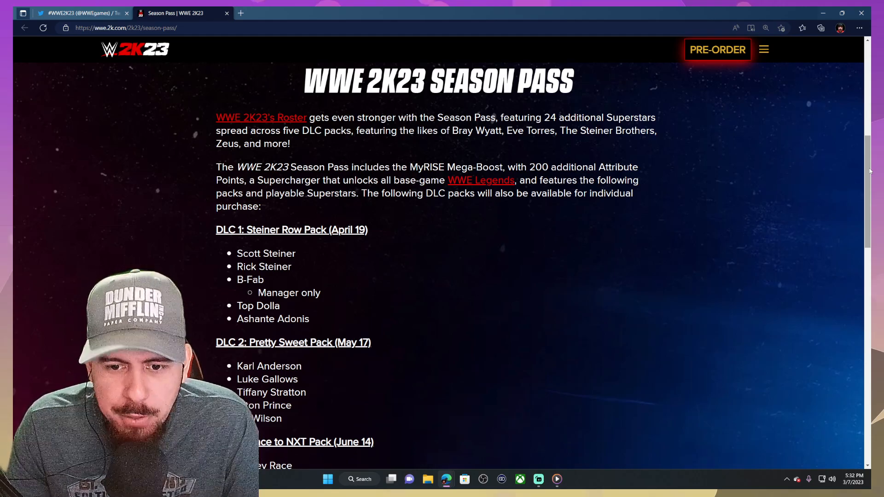
scroll("down", 3)
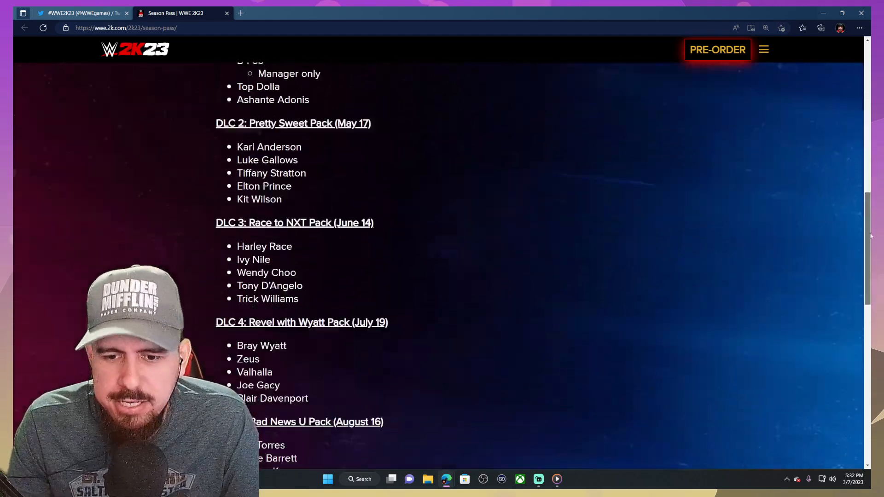
- Scroll up to the top banner and back down to the DLC 1–3 lists and DLC 4 heading
scroll("up", 3)
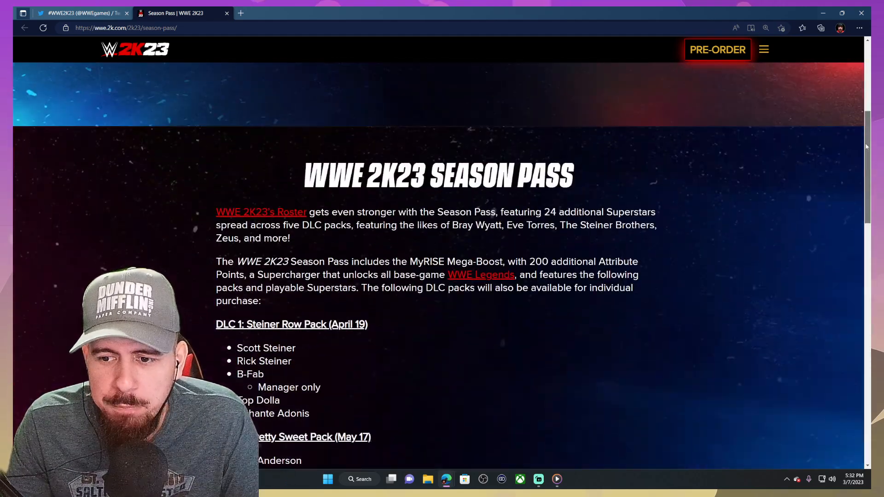
scroll("down", 3)
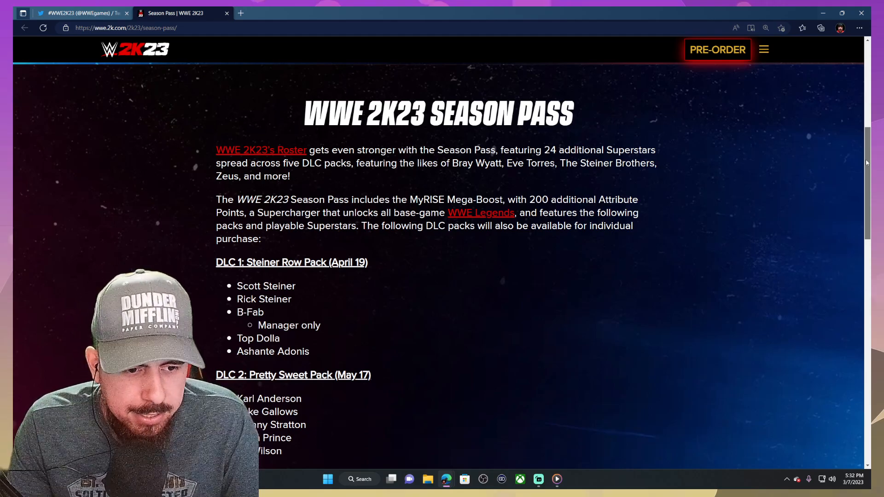
scroll("down", 3)
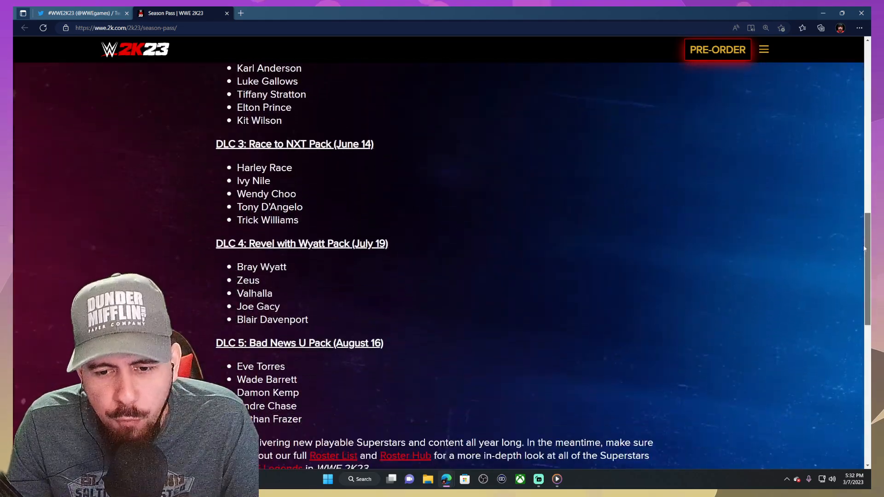
scroll("up", 3)
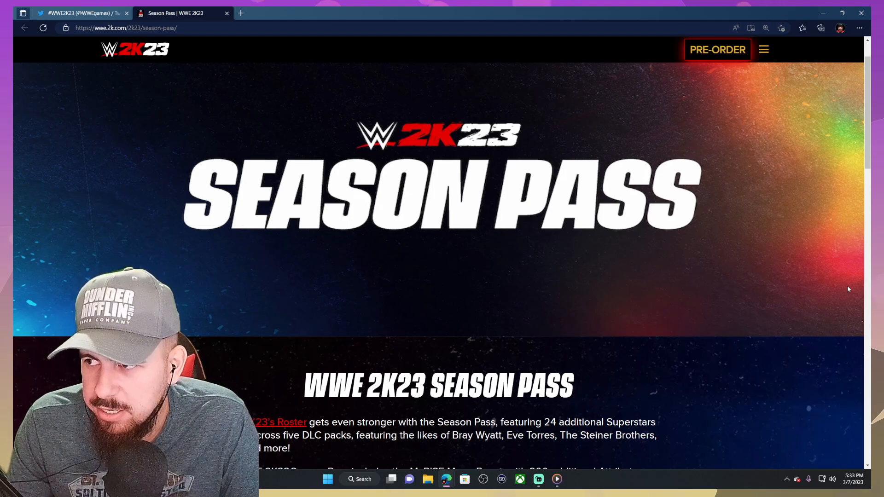
scroll("down", 3)
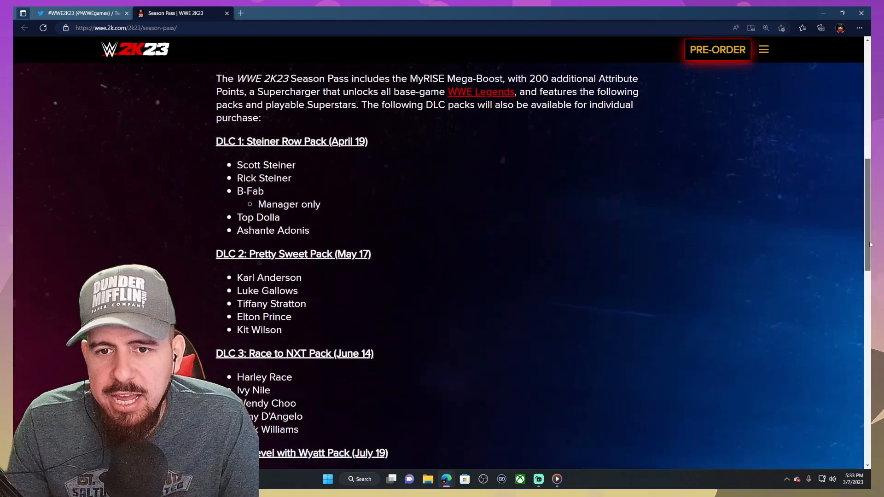
- Scroll down slightly so DLC 4's Revel with Wyatt roster shows below the DLC 1–3 lists
scroll("down", 3)
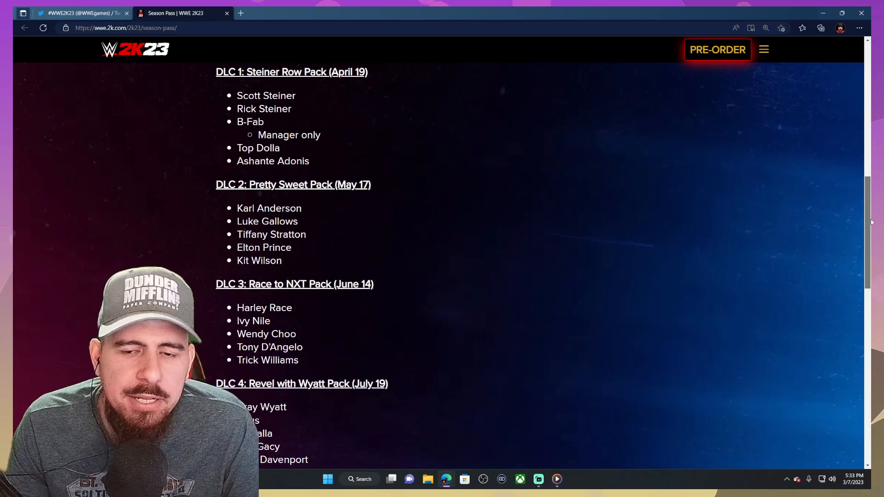
- Scroll down through the pack lists to the DLC 5 roster at the bottom
scroll("down", 3)
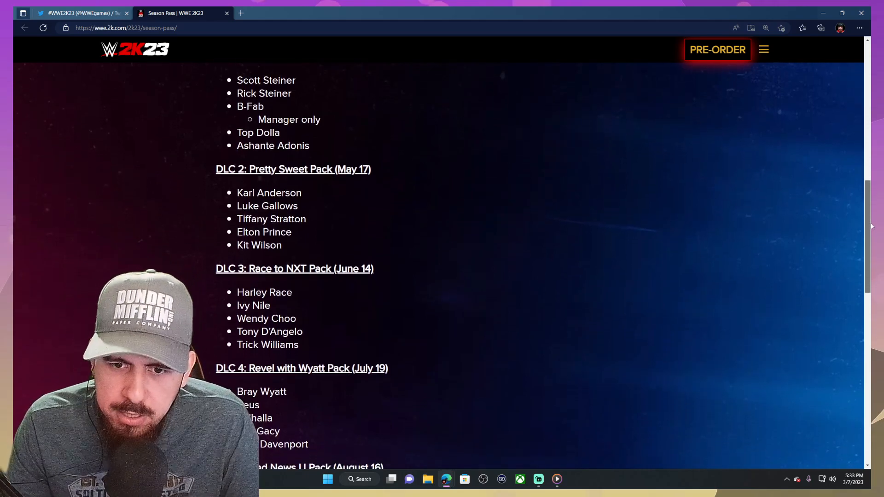
scroll("down", 3)
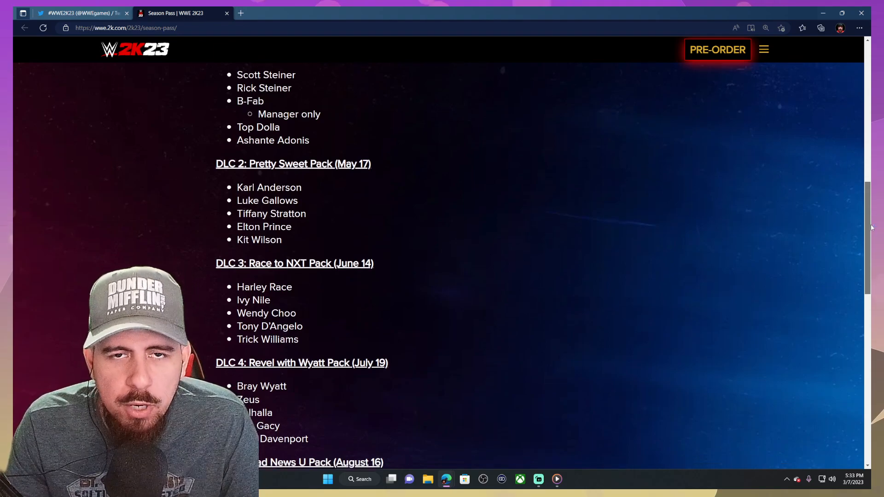
scroll("down", 3)
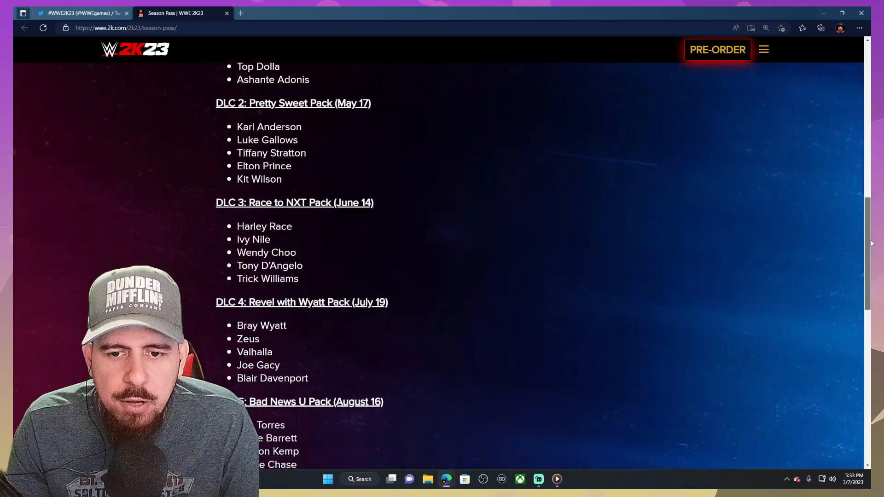
scroll("down", 3)
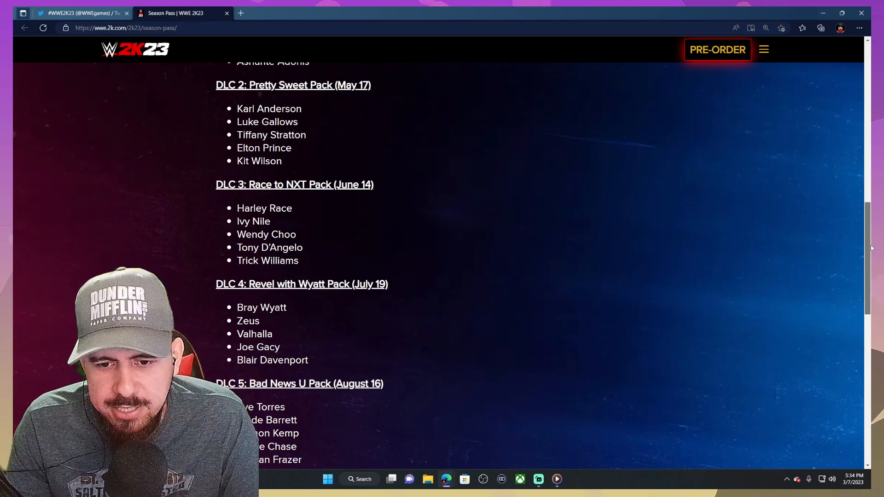
scroll("down", 3)
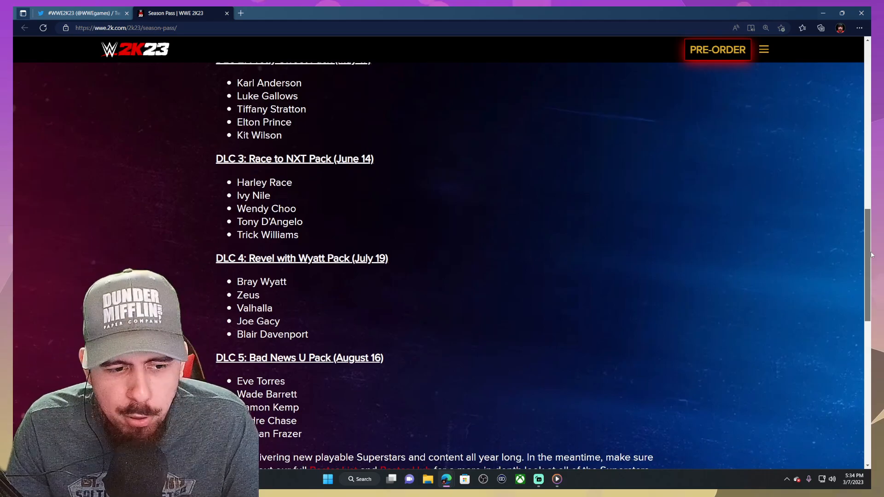
scroll("down", 3)
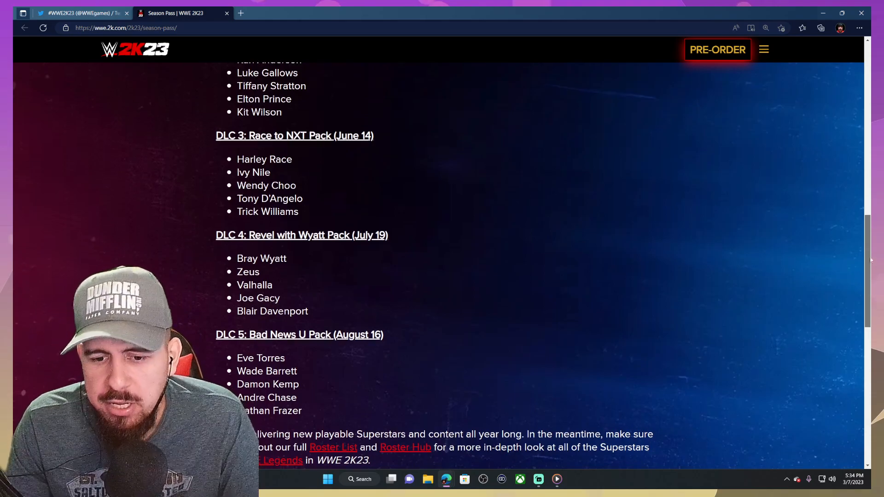
- Scroll back up to the Season Pass heading, intro paragraphs and DLC 1–2 lists
scroll("up", 3)
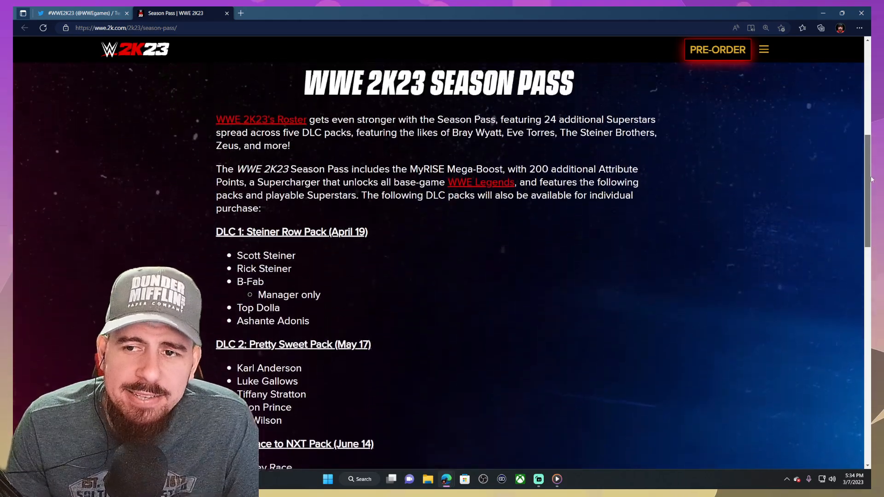